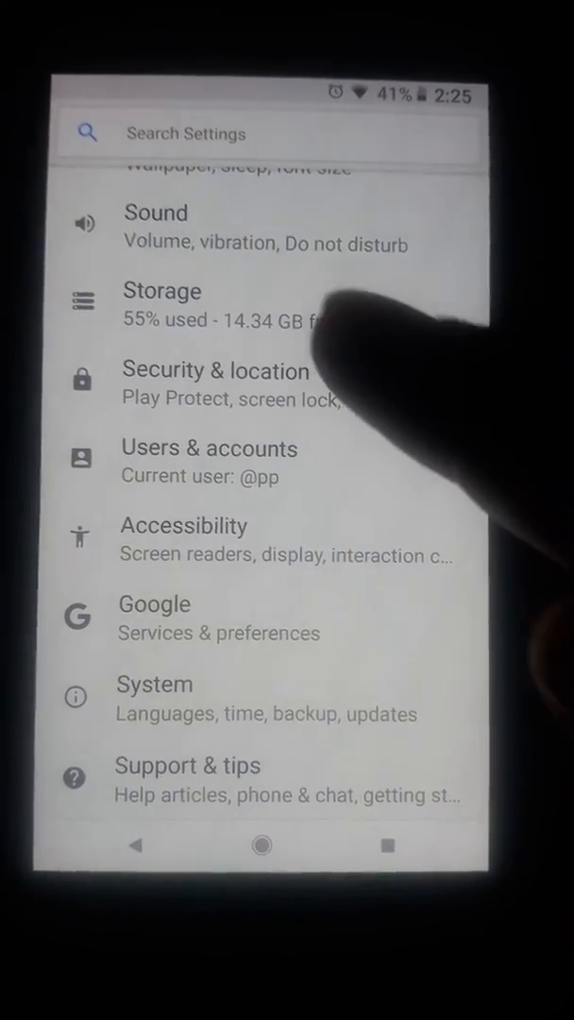
# Open the Security & location page in Settings.
pyautogui.click(216, 370)
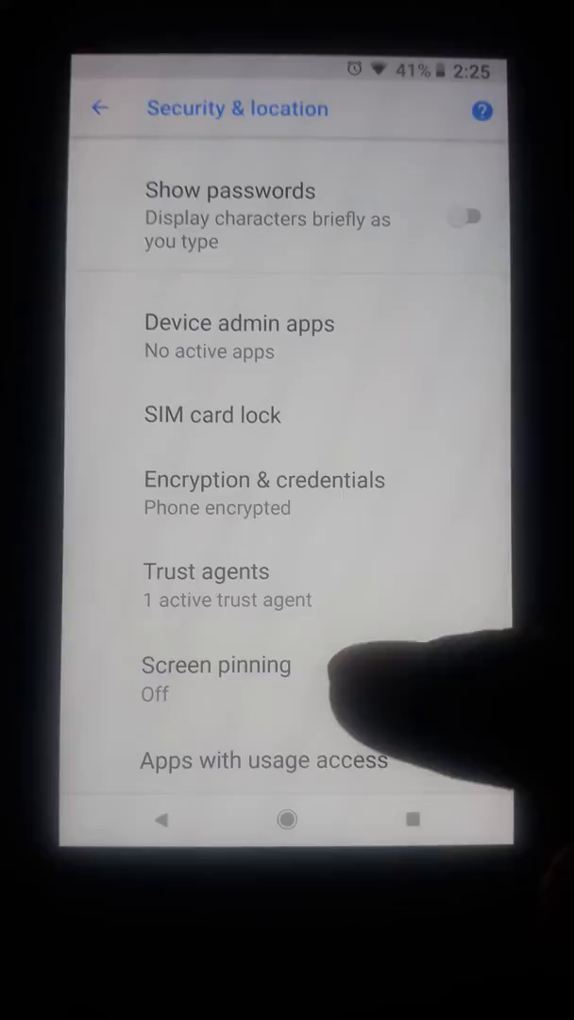
pyautogui.click(215, 665)
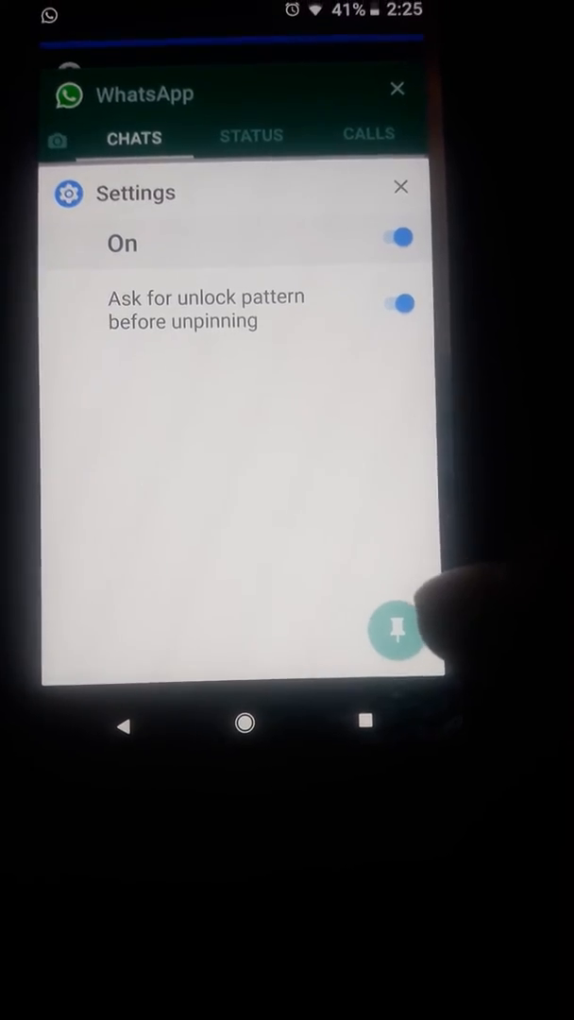
# Pin the Screen pinning settings page and dismiss the pinned-screen notice with GOT IT.
pyautogui.click(396, 633)
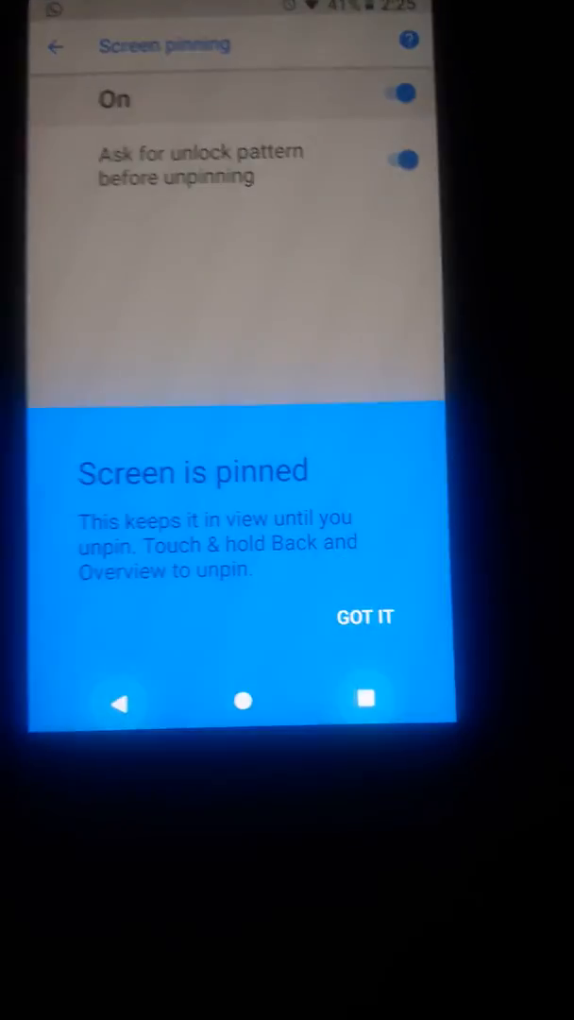
pyautogui.click(366, 617)
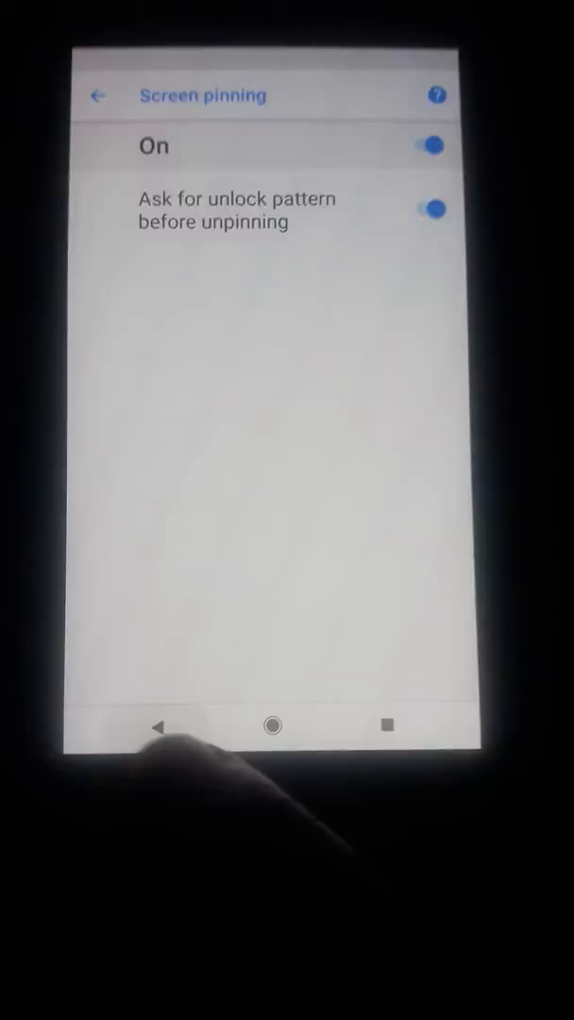
pyautogui.click(161, 728)
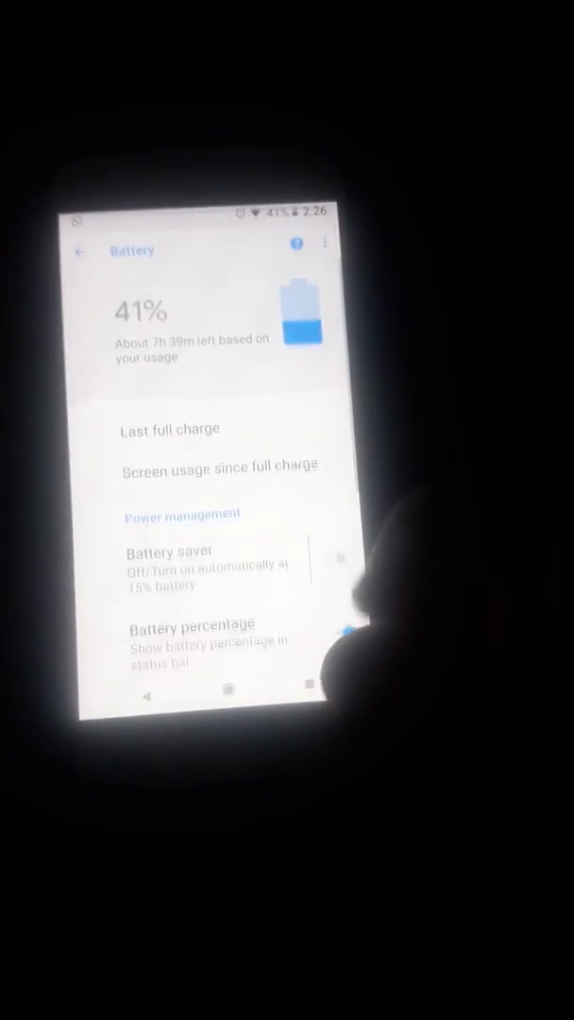
pyautogui.scroll(-3)
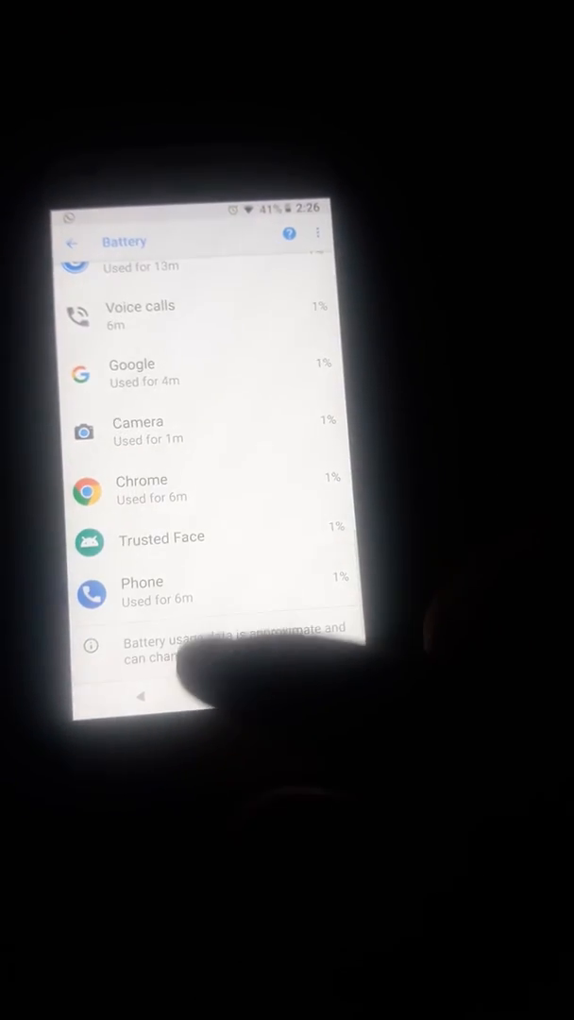